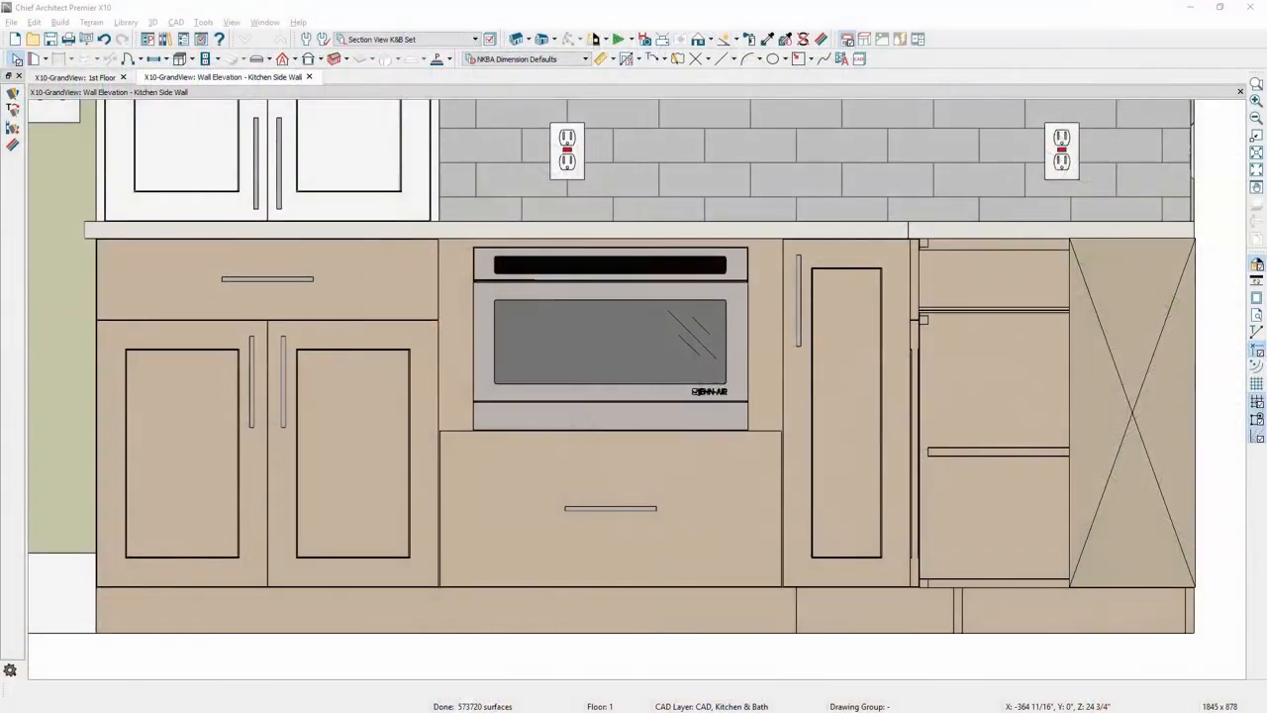
- Stretch the X-marked CAD box leftward until it snaps to the cabinet edge
click(1132, 412)
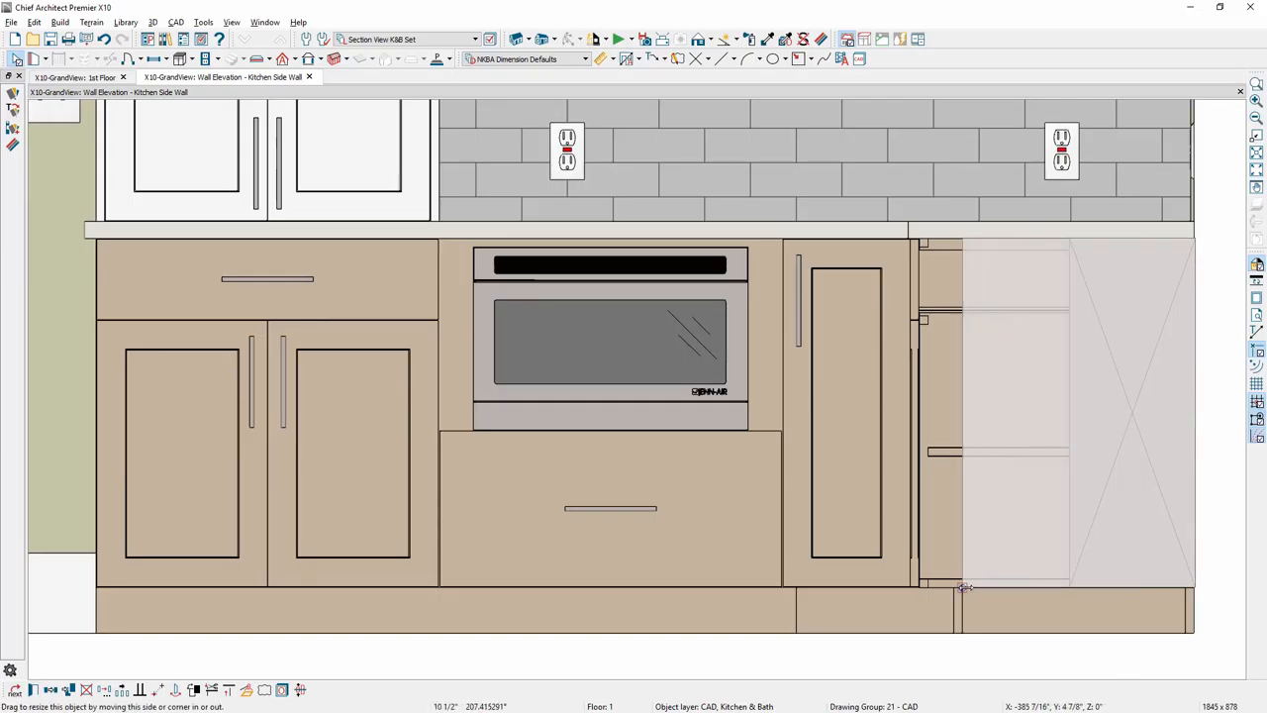
drag(960, 586, 921, 586)
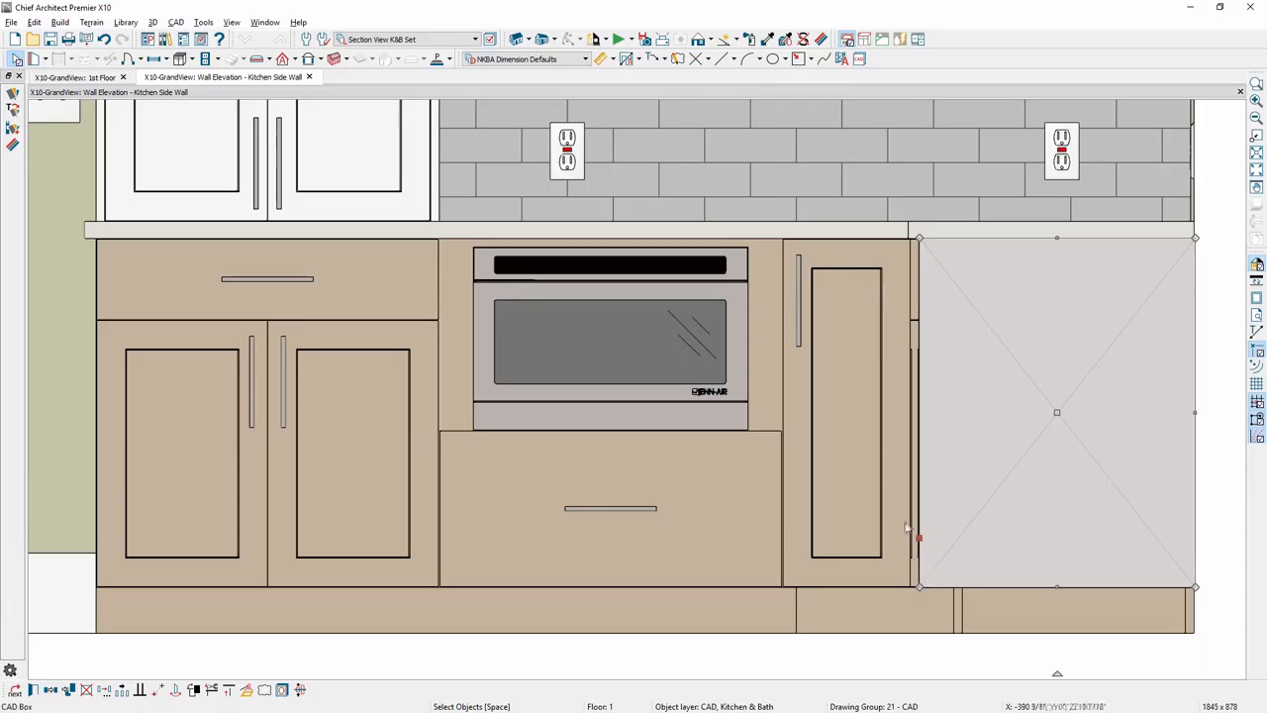
mouse_move(934, 543)
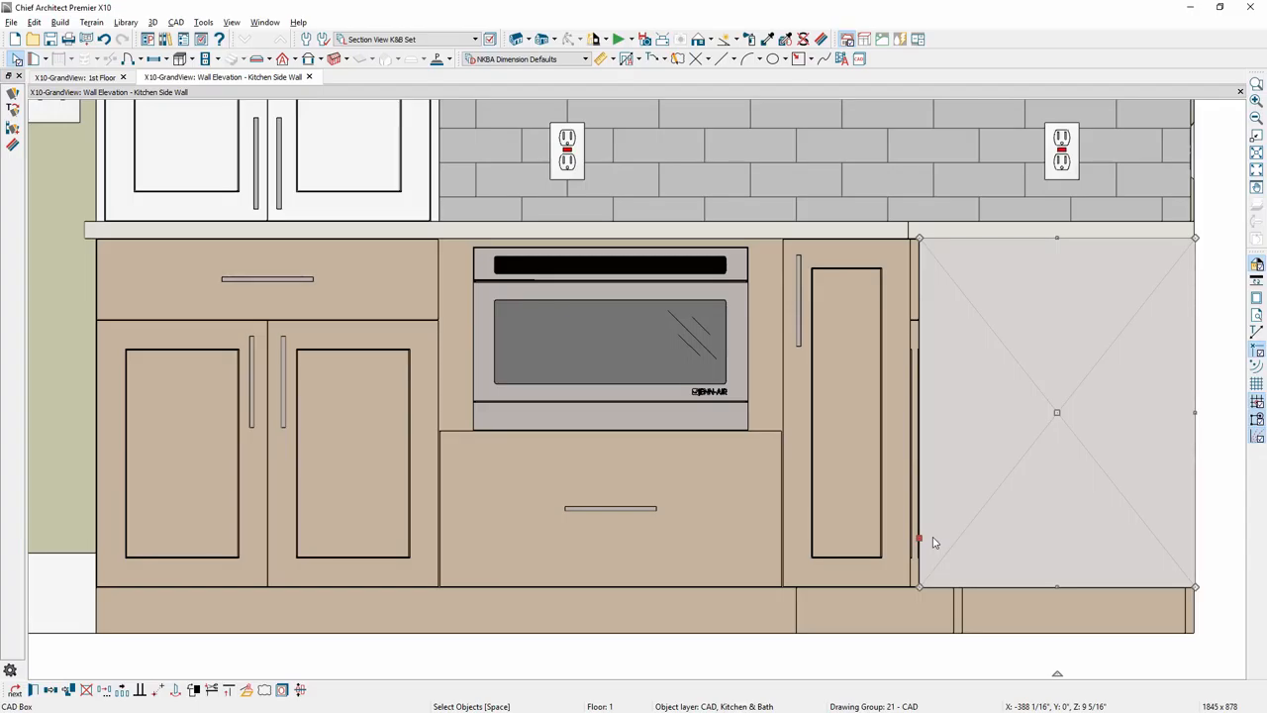
- Use Stretch CAD to mark the left part of the POST CONNECTION AT FLOOR detail
click(34, 22)
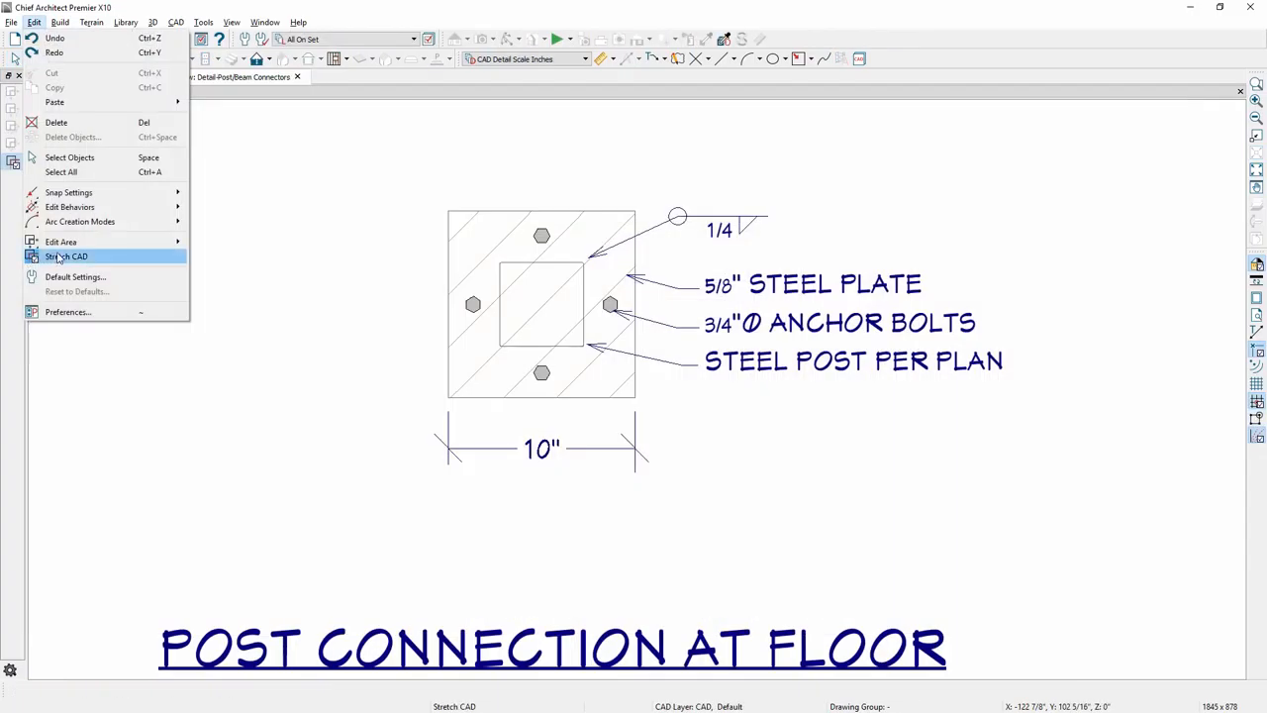
click(68, 258)
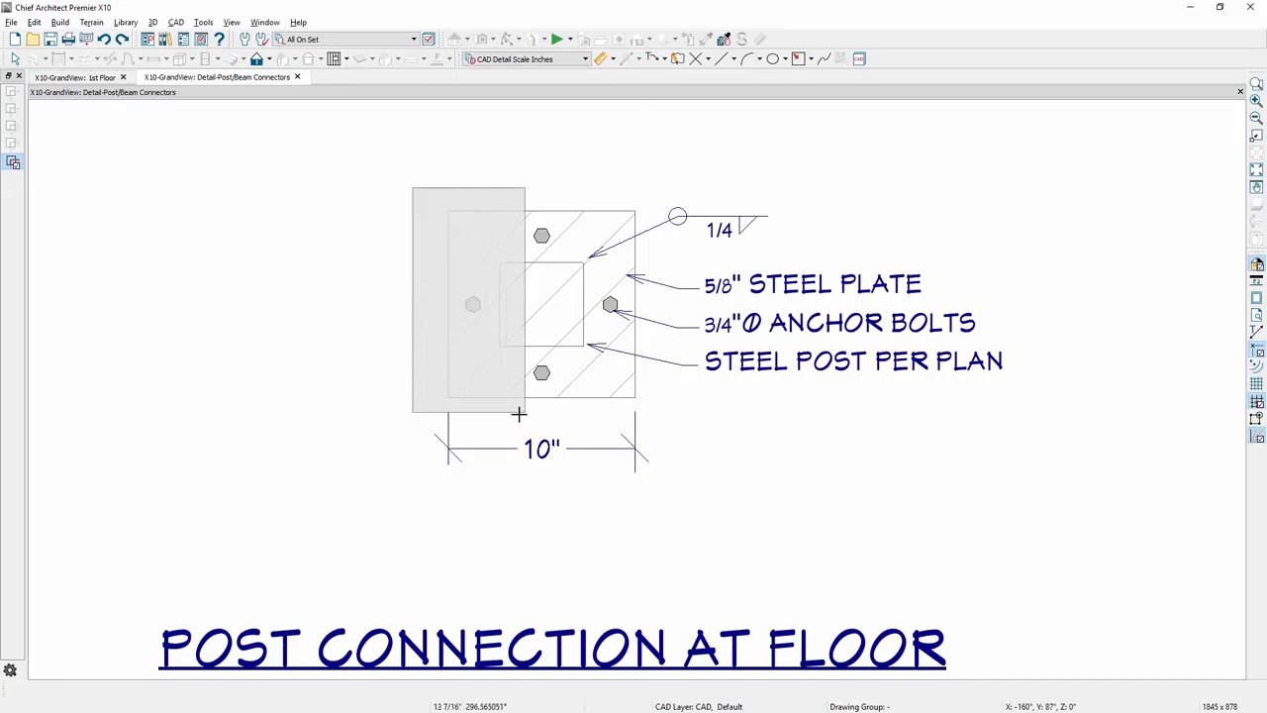
click(471, 305)
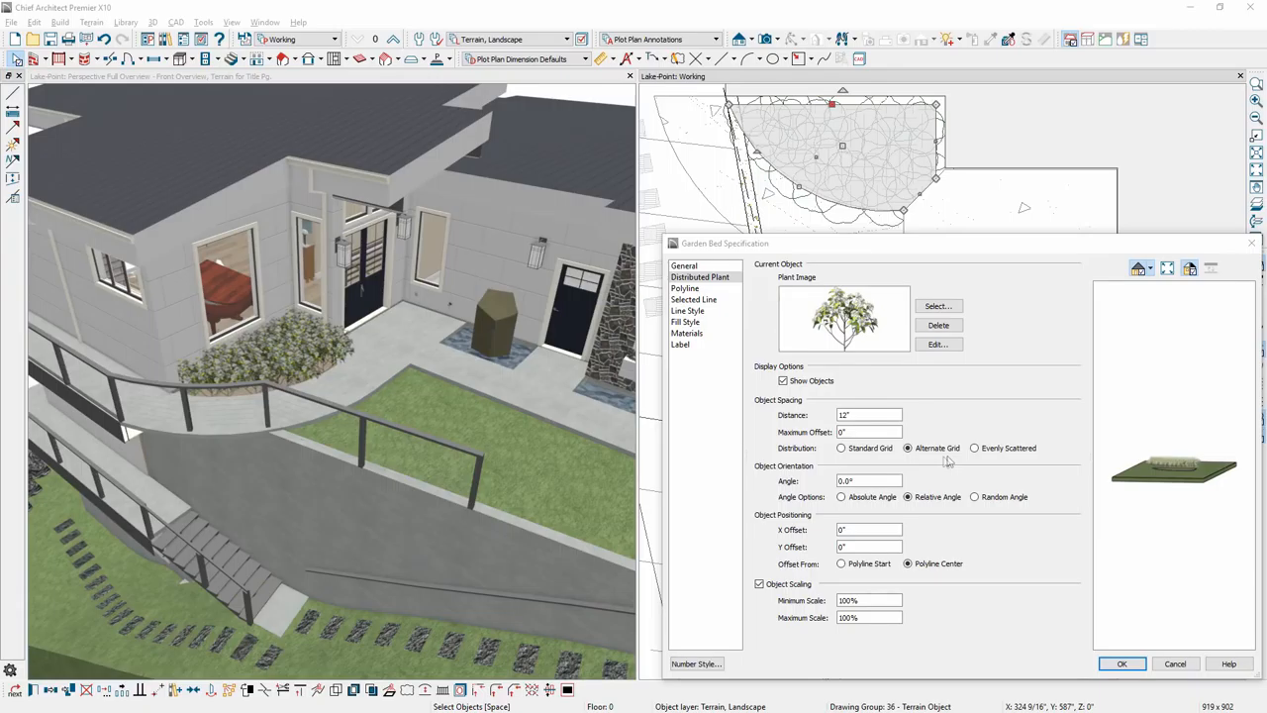
- Set the distributed plants to Evenly Scattered with Random Angle orientation
click(974, 447)
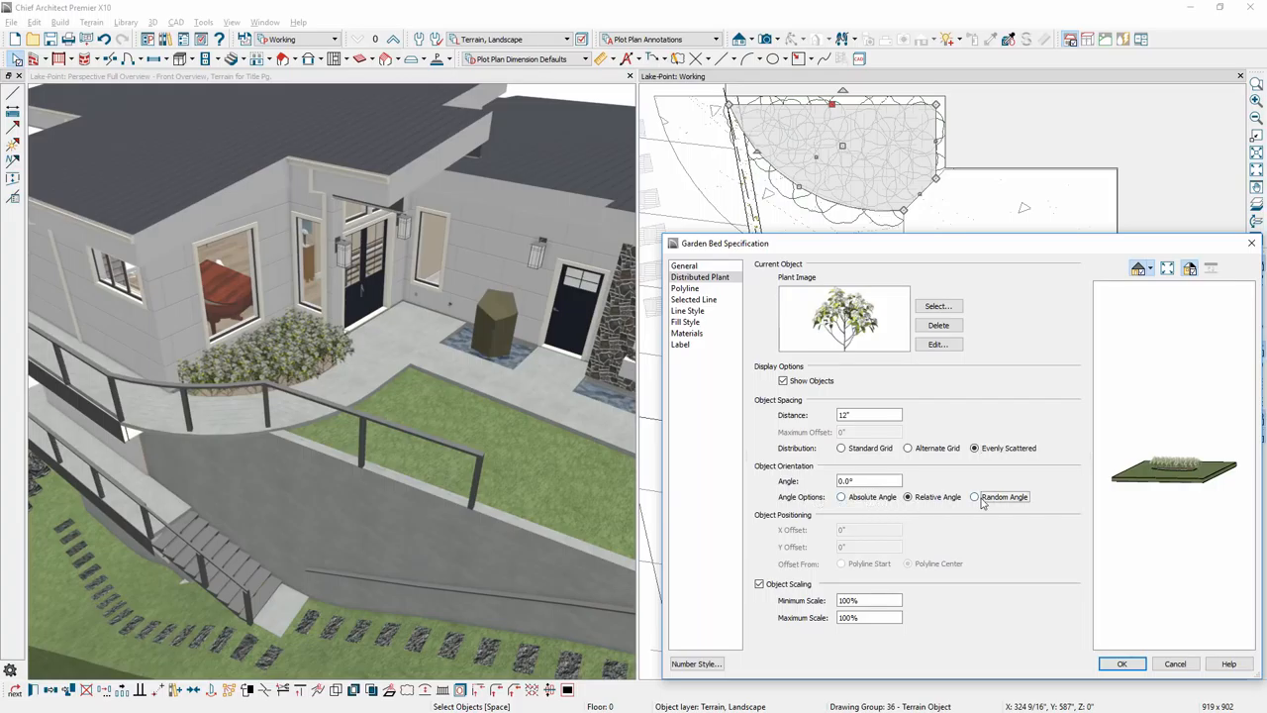
click(975, 495)
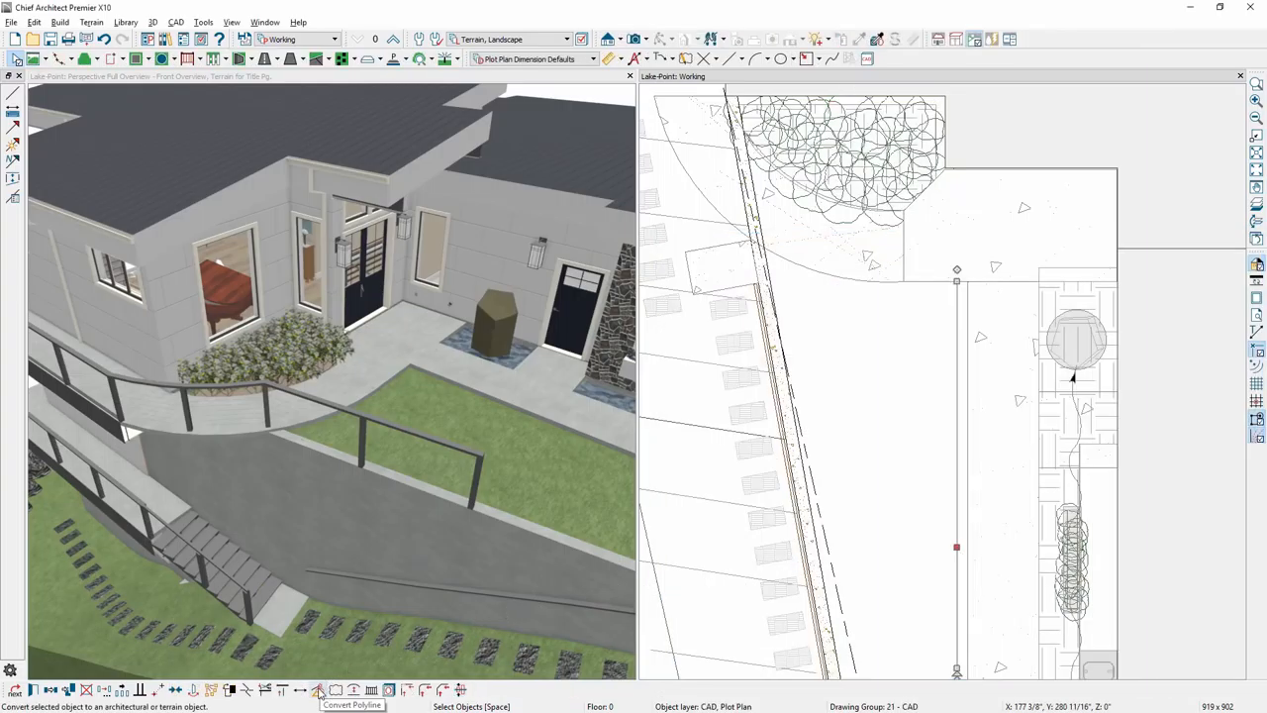
- Convert the polyline to a Polyline Distribution Path and begin selecting its distributed object
click(317, 689)
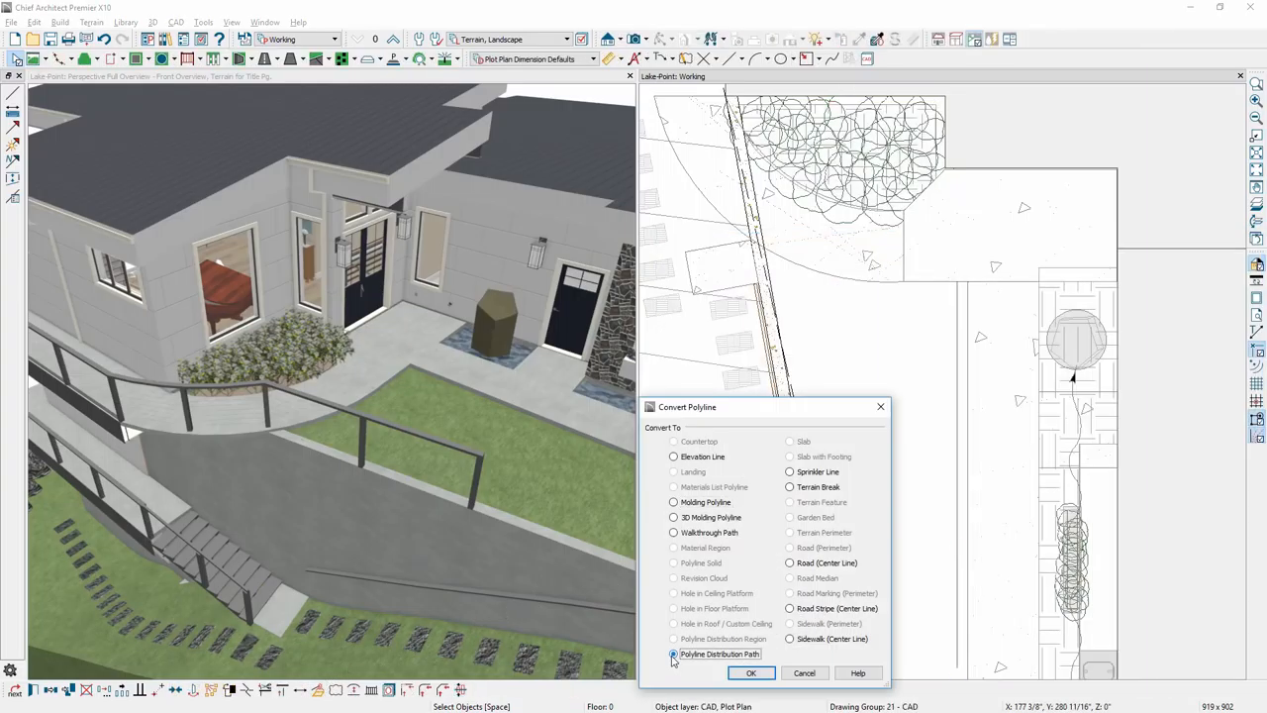
click(751, 674)
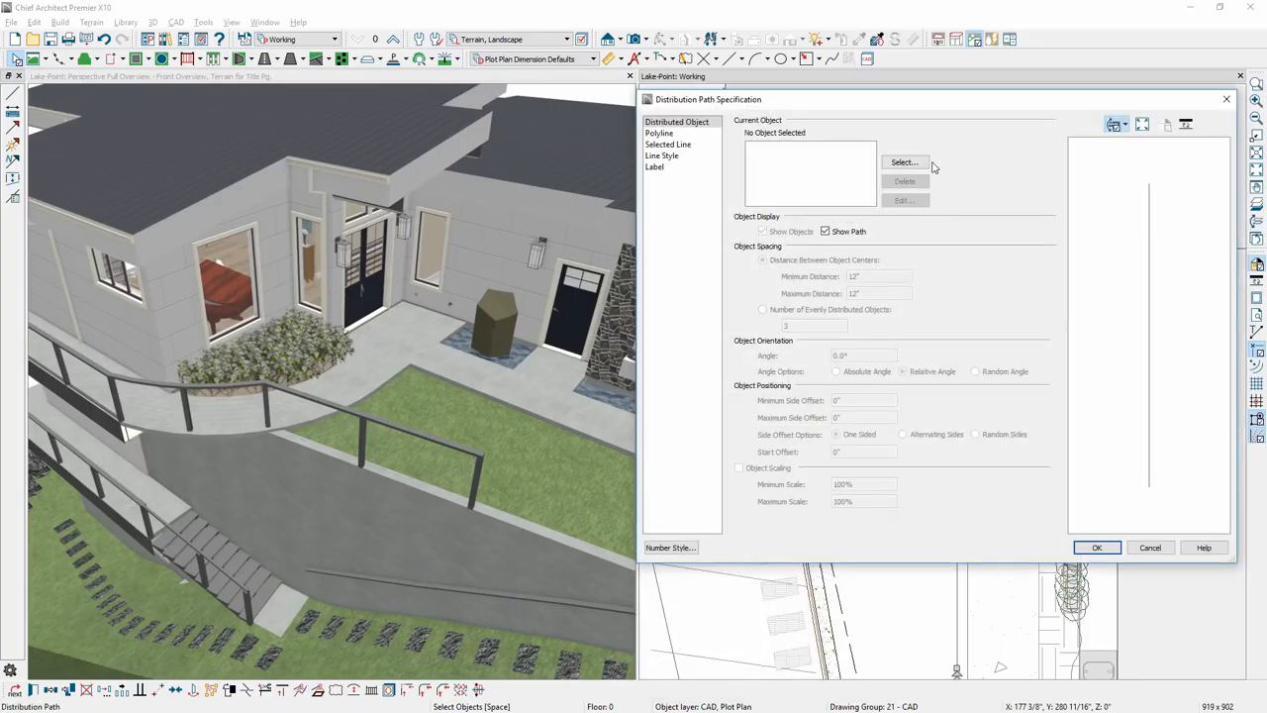
click(903, 162)
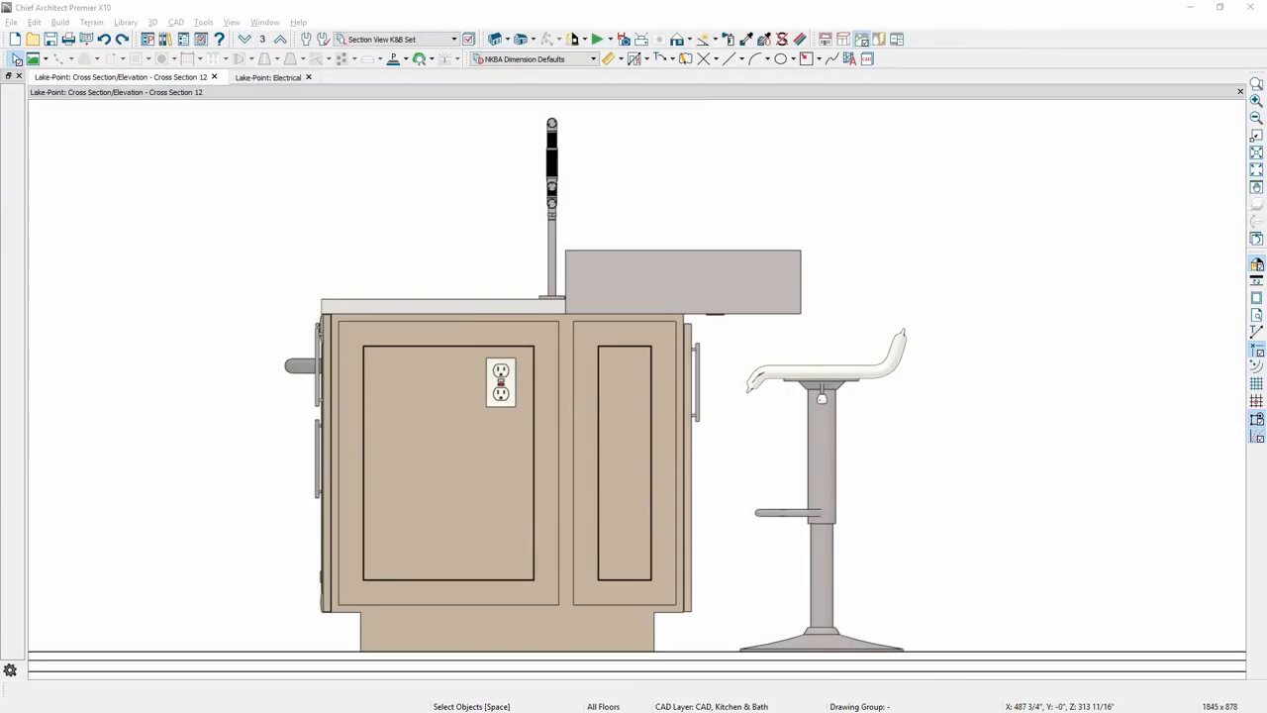
click(498, 382)
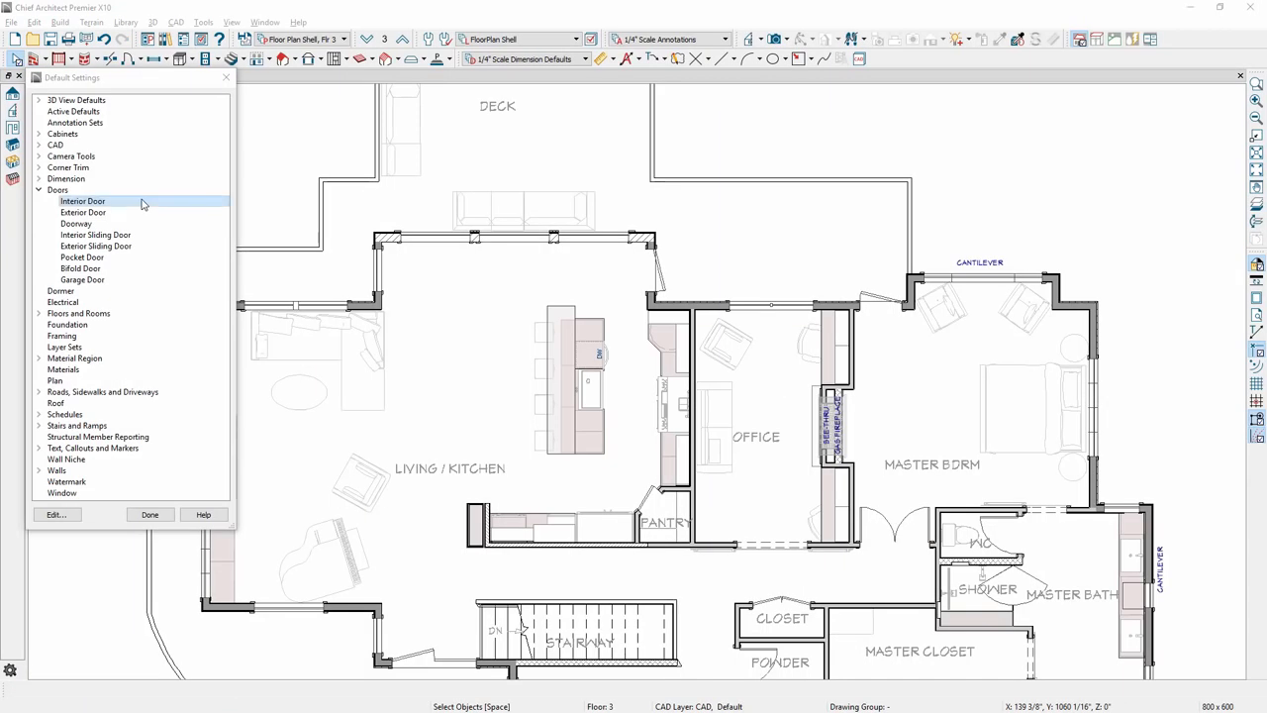
- Give all eight door defaults, Interior through Garage, a 5.5" interior casing width
click(84, 279)
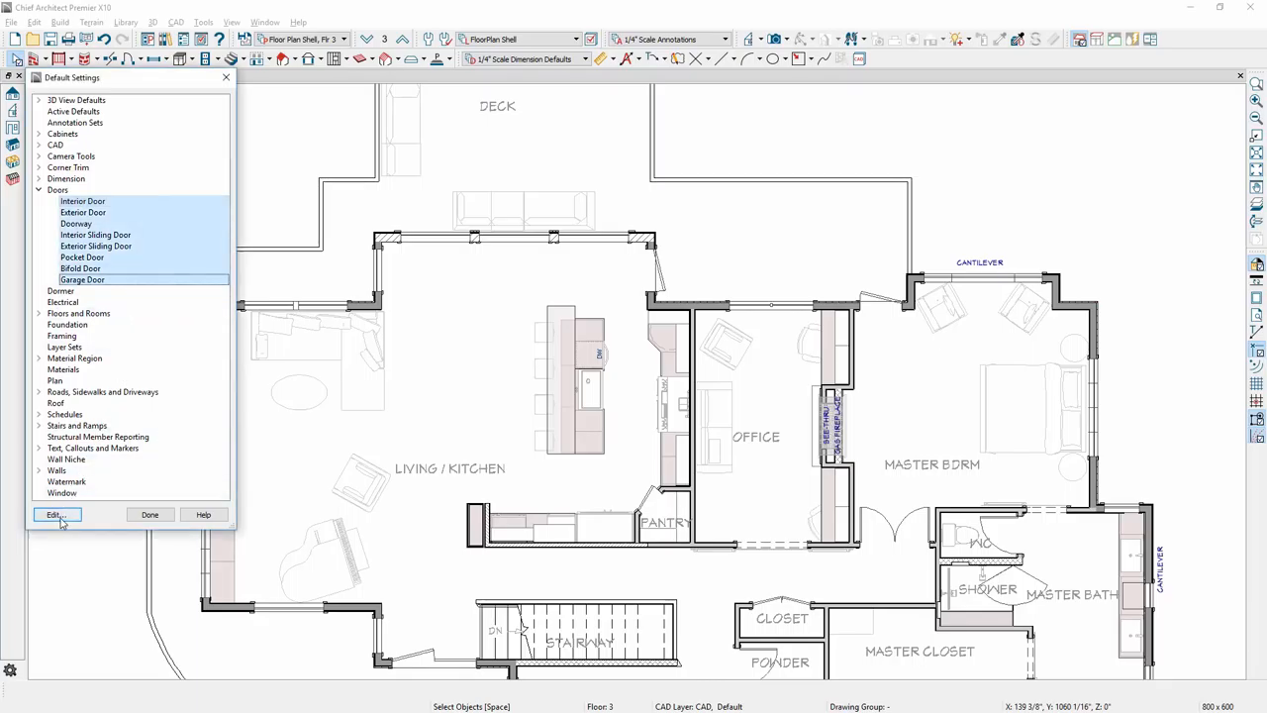
click(56, 515)
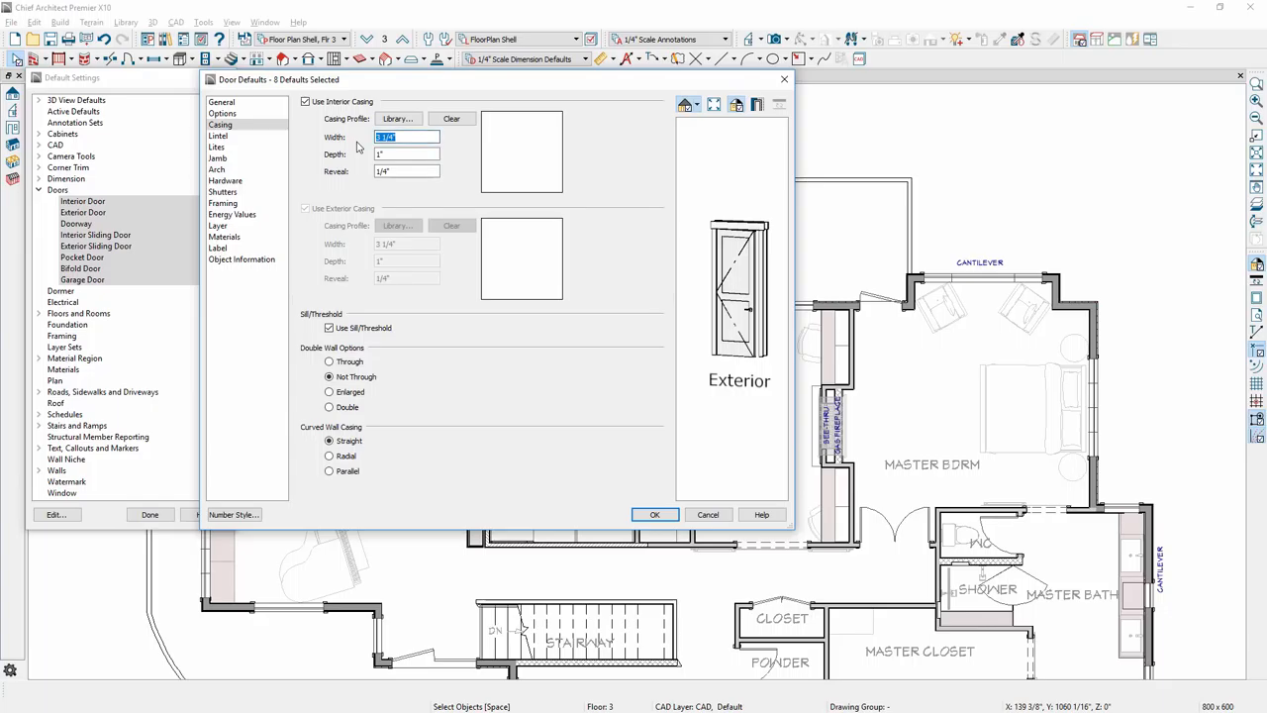
text(5.5)
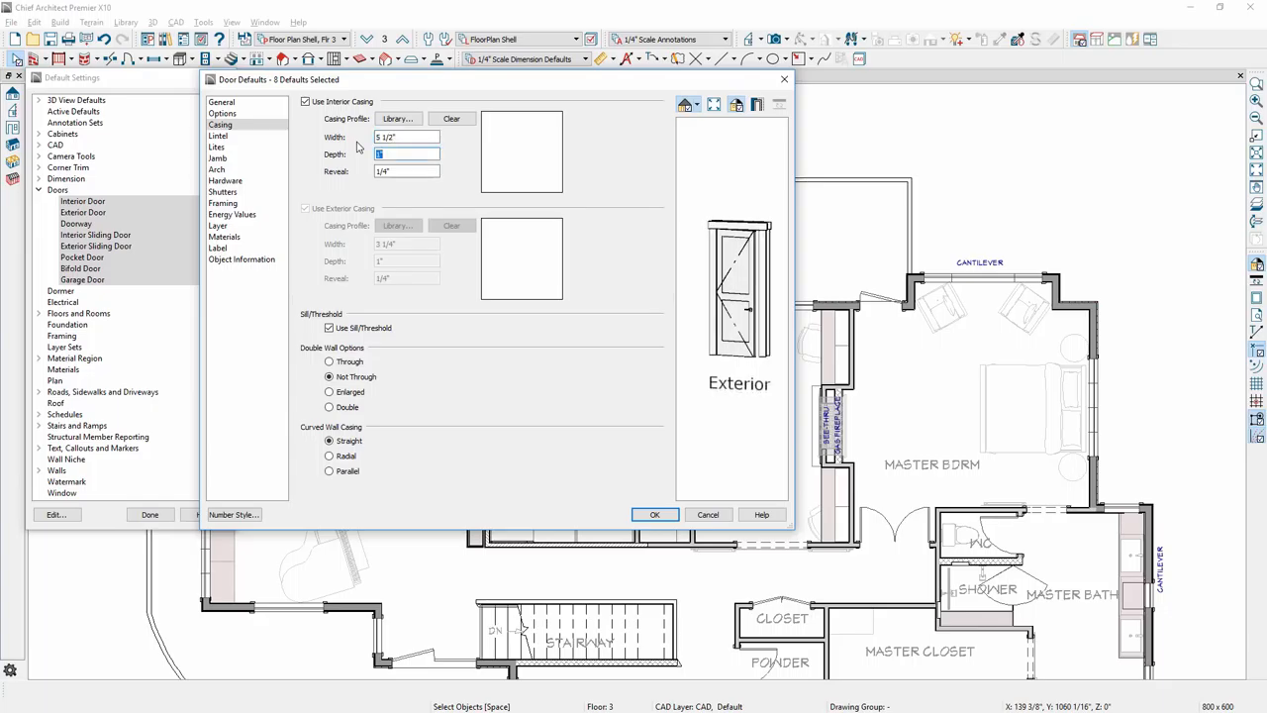
click(653, 515)
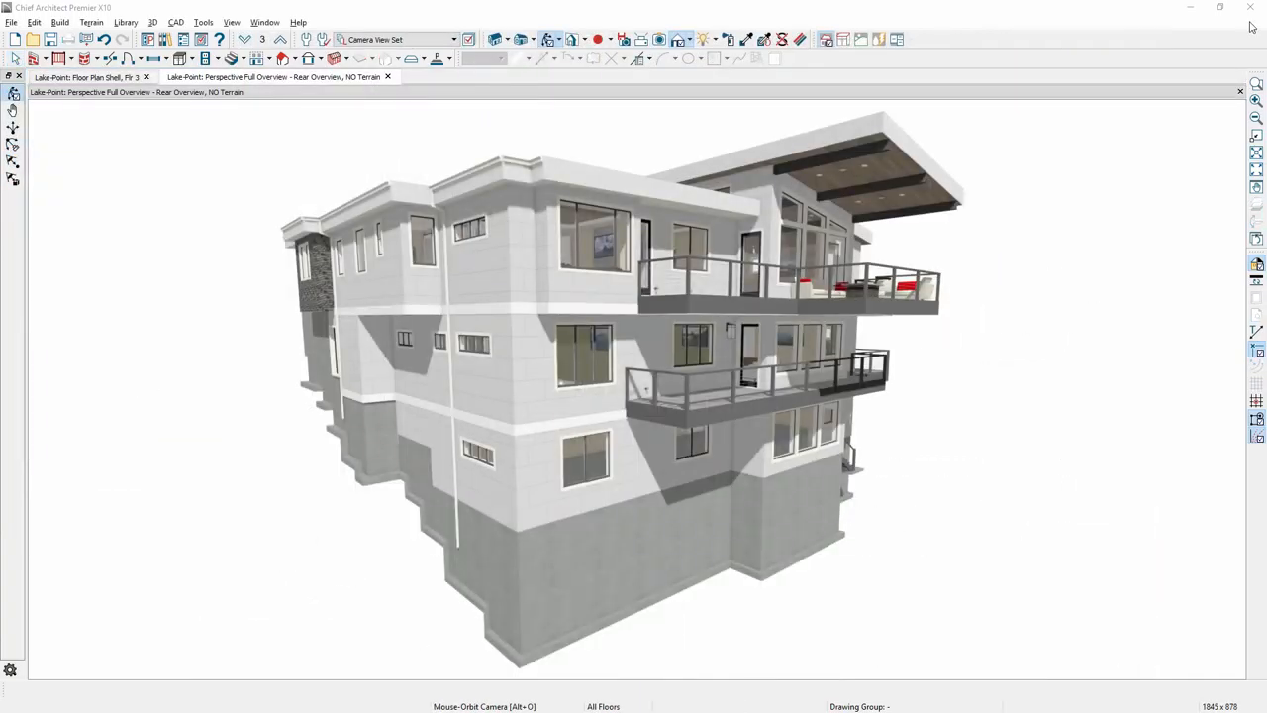
- Delete every Framing category on All Floors via Delete Objects
click(33, 22)
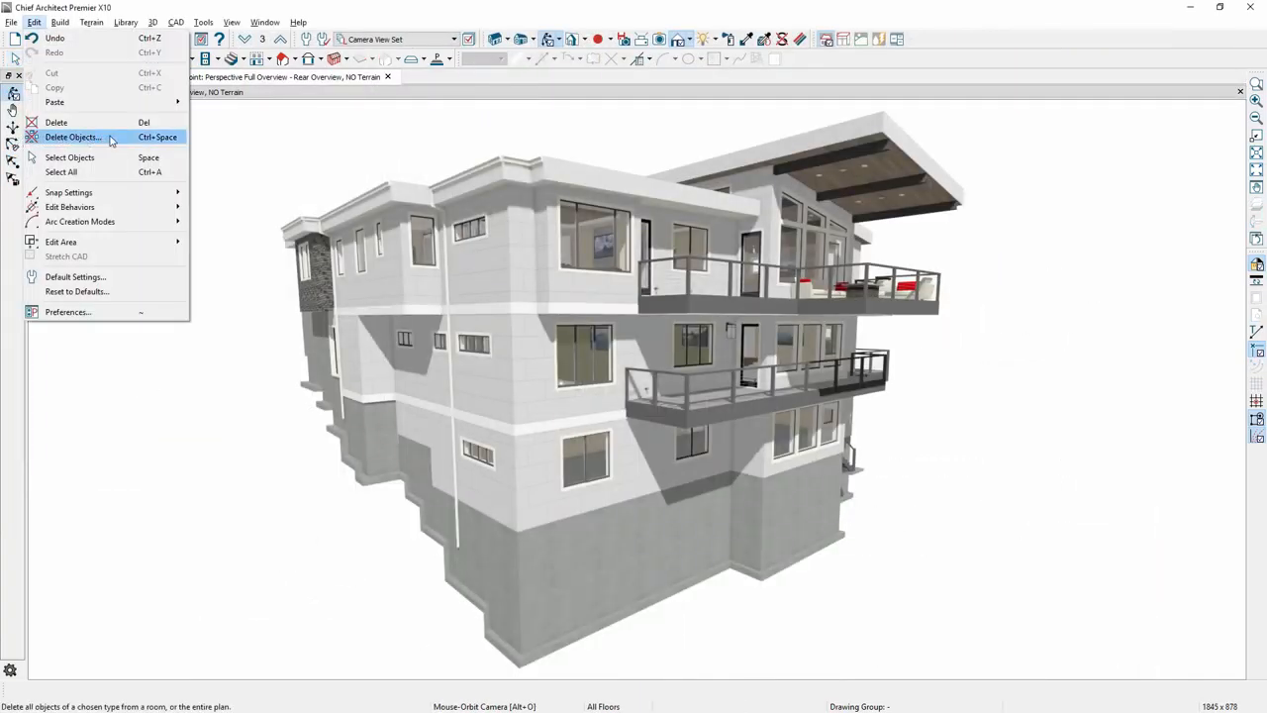
click(72, 136)
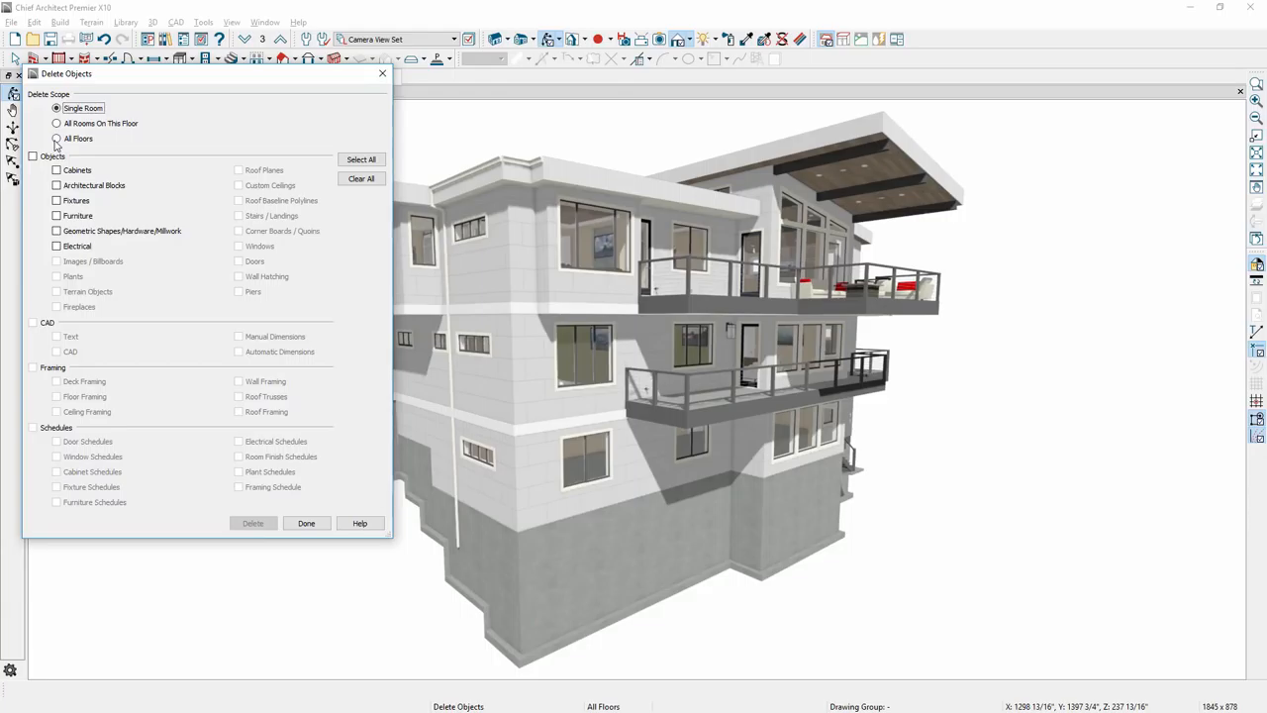
click(56, 139)
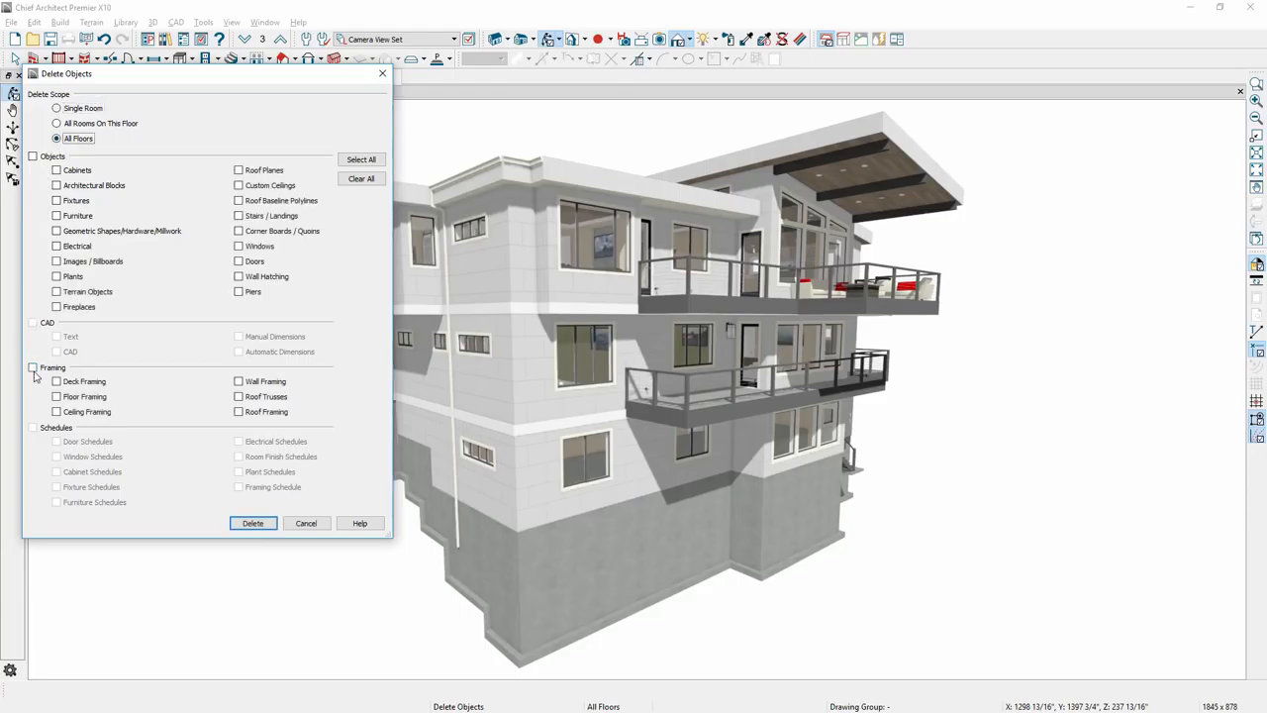
click(32, 366)
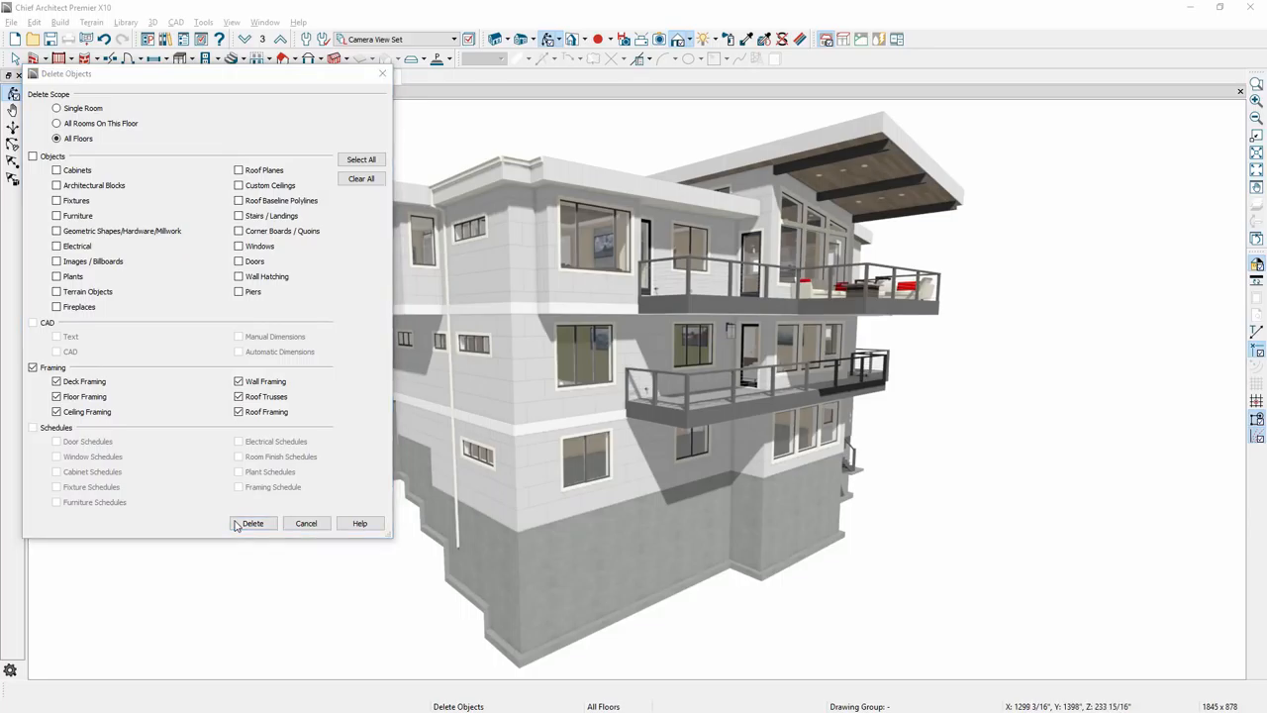
click(253, 522)
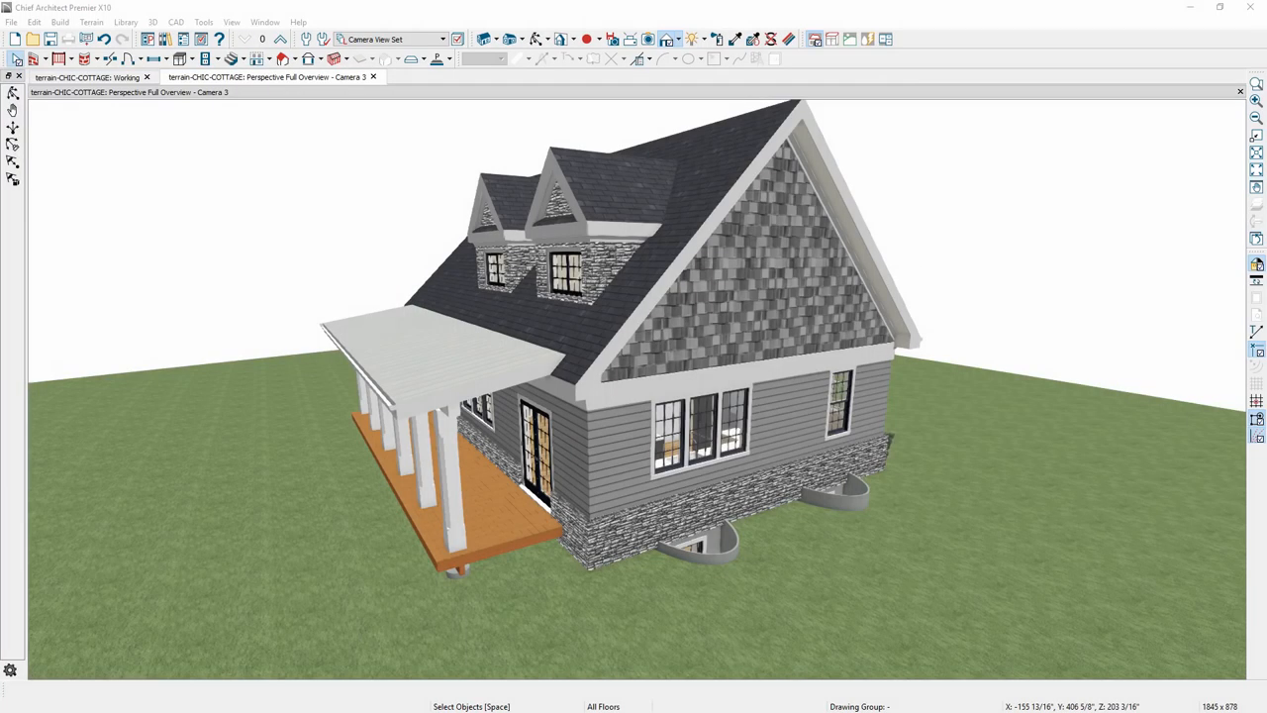